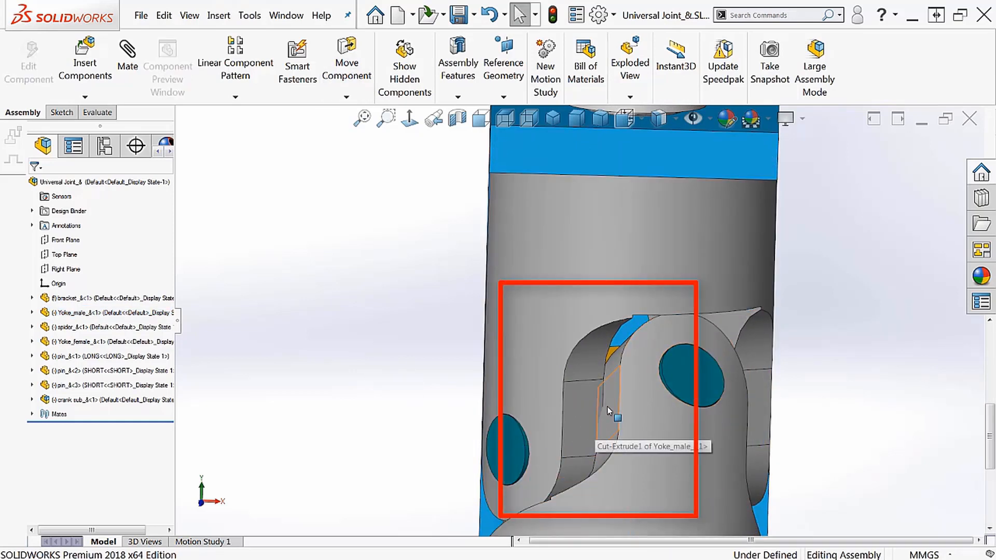
{"action": "mouse_move", "coordinate": [600, 393]}
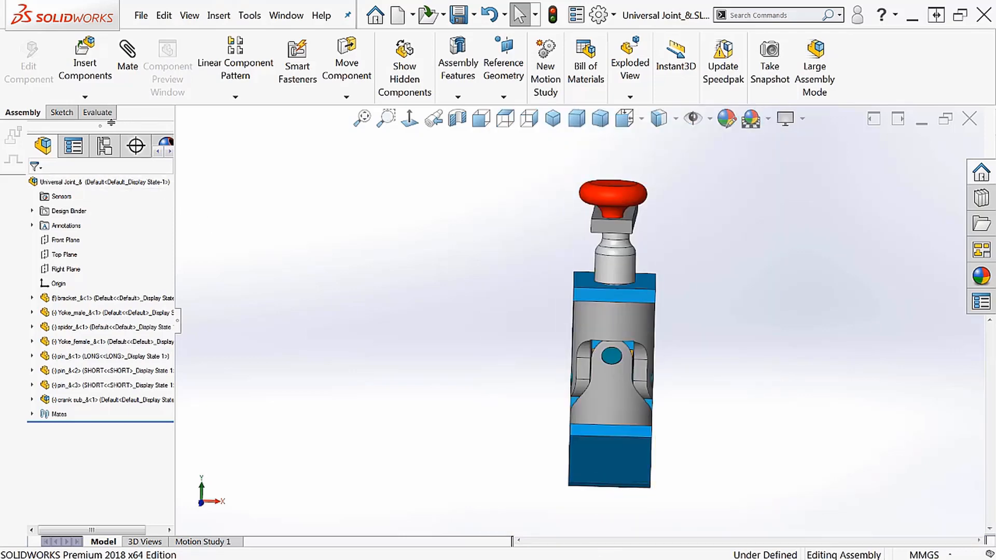
Step: Run Interference Detection on the universal joint assembly from the Evaluate tab
{"action": "left_click", "coordinate": [97, 112]}
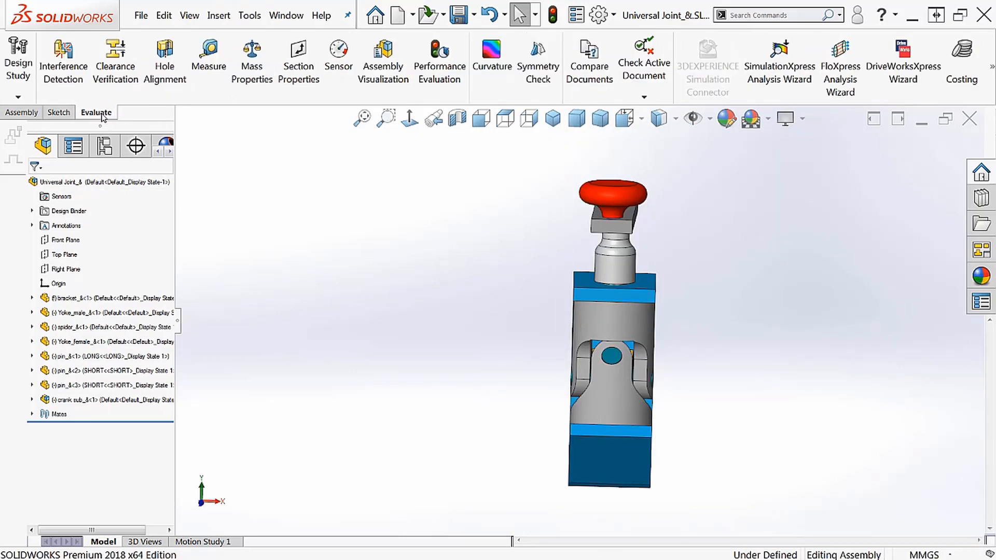
{"action": "left_click", "coordinate": [62, 57]}
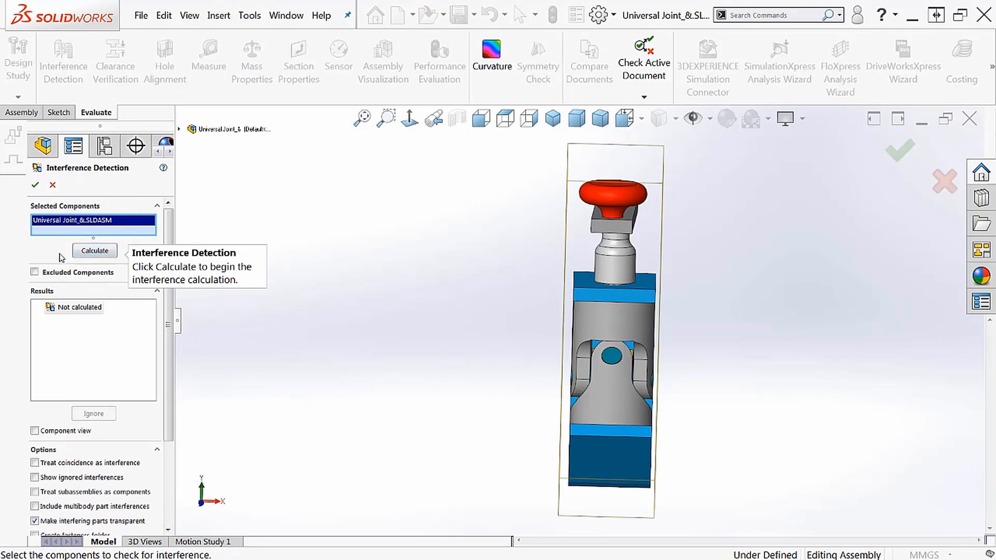
{"action": "left_click", "coordinate": [93, 250]}
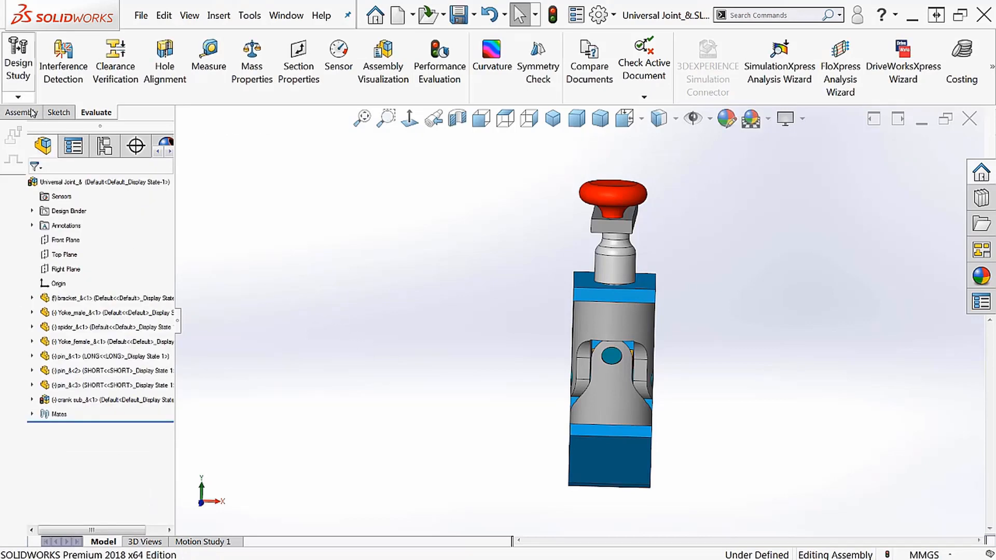
Step: Start Move Component with Collision Detection enabled
{"action": "left_click", "coordinate": [21, 113]}
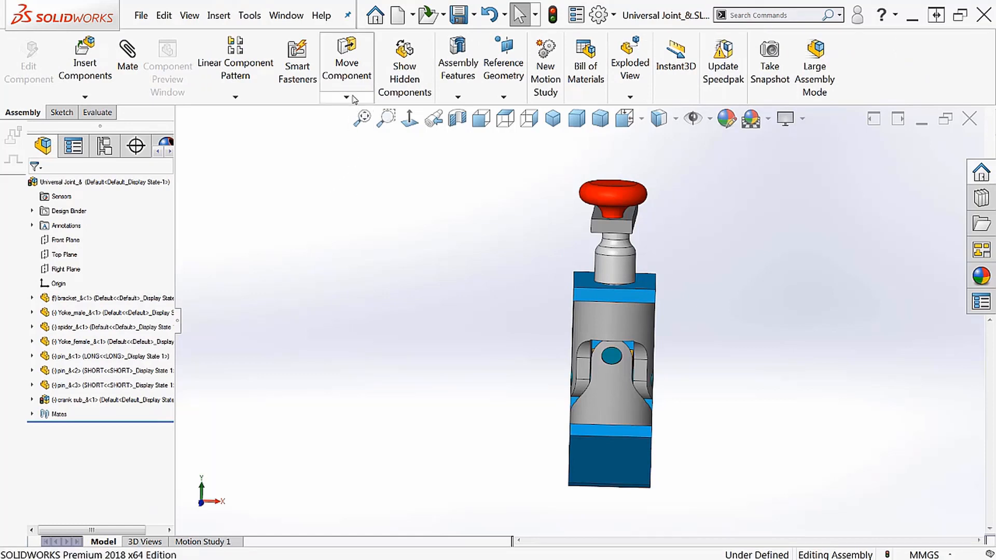
{"action": "mouse_move", "coordinate": [346, 60]}
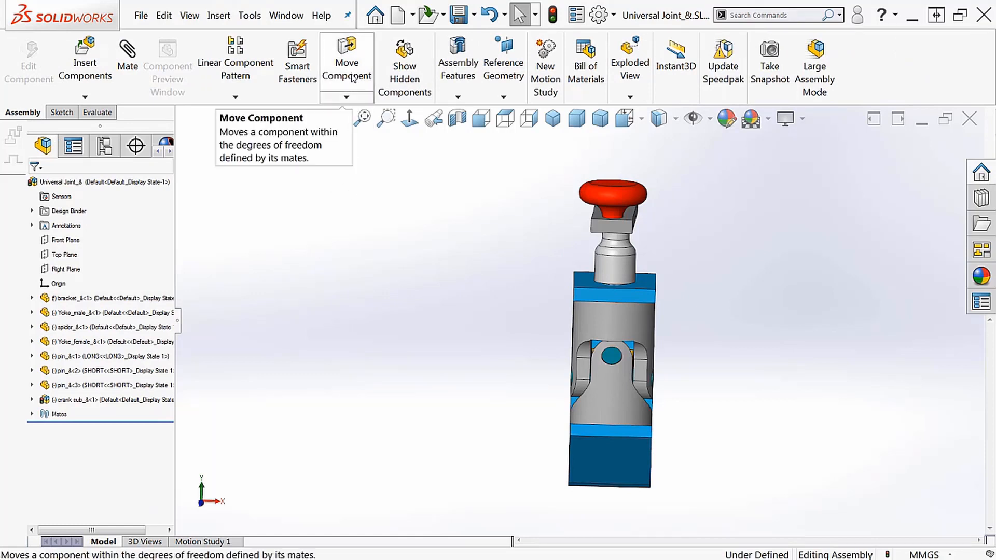
{"action": "left_click", "coordinate": [346, 60]}
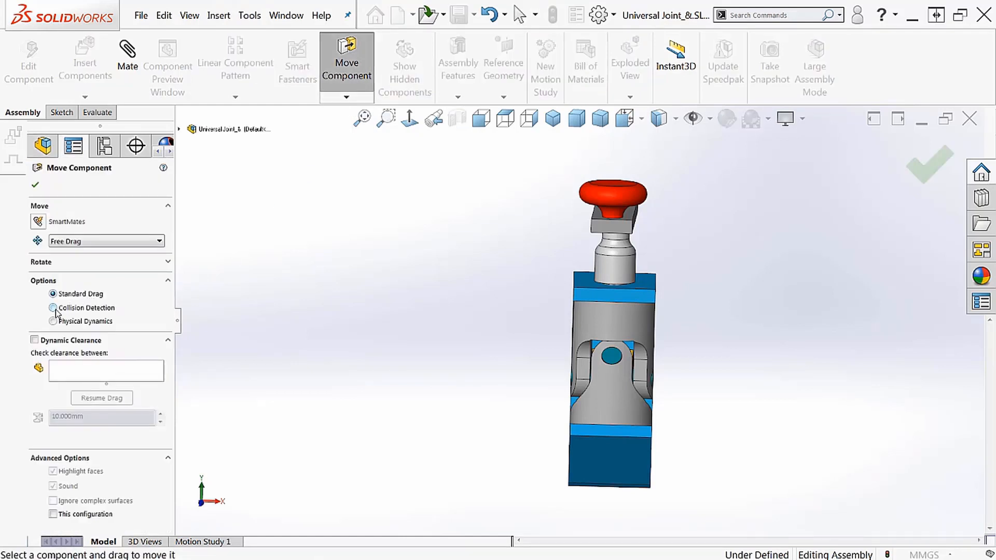
{"action": "left_click", "coordinate": [54, 308]}
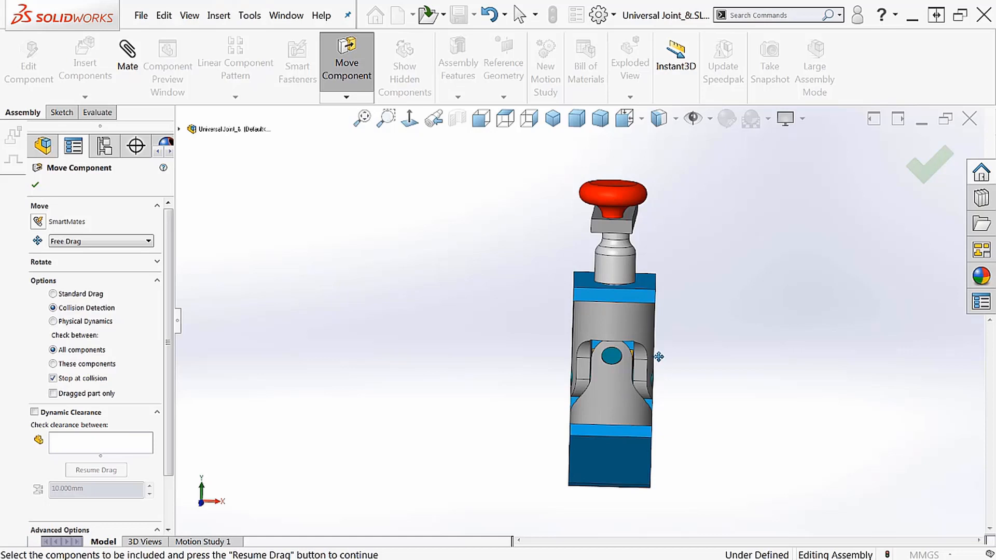
{"action": "mouse_move", "coordinate": [702, 320]}
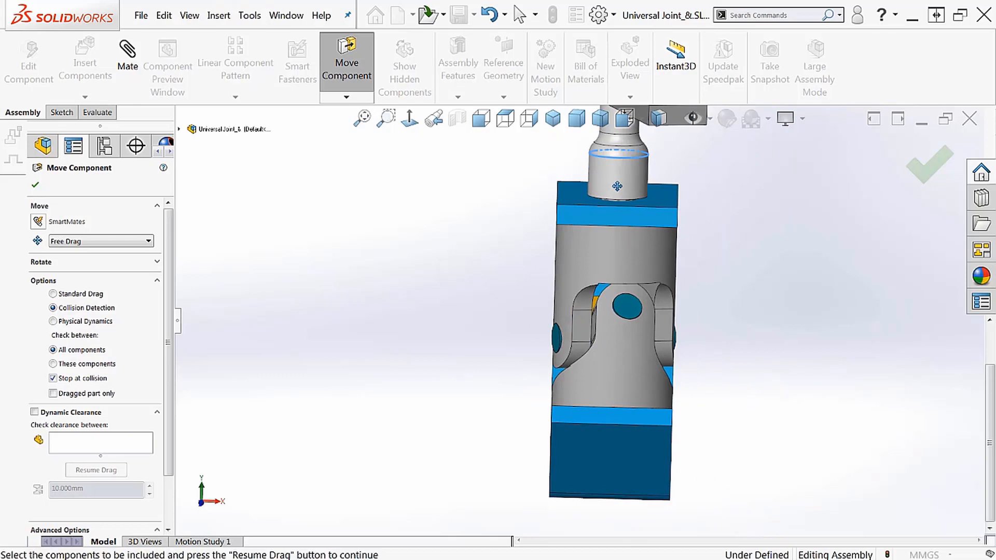
Step: Drag the lower yoke and bracket around until the yokes collide, then back toward straight
{"action": "left_click_drag", "start_coordinate": [614, 186], "coordinate": [745, 193]}
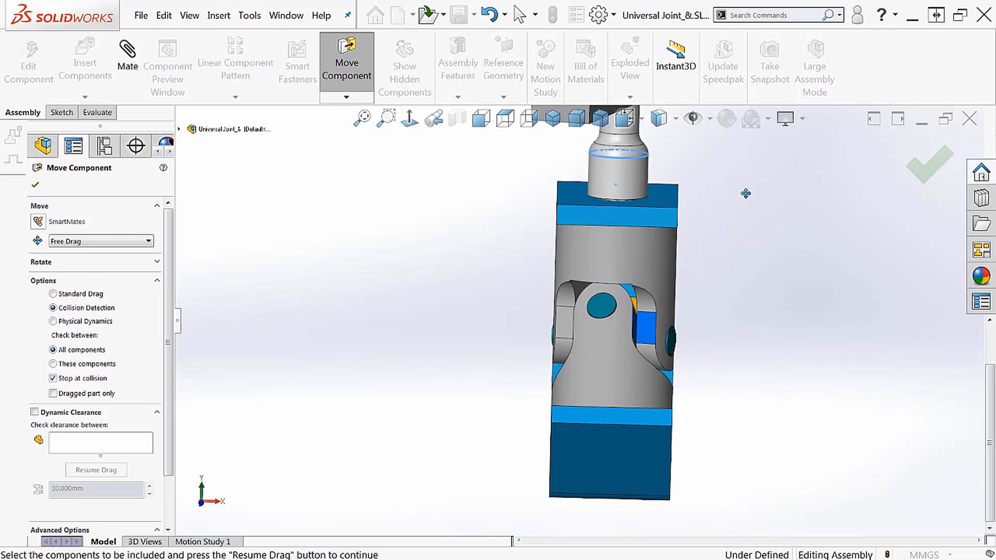
{"action": "left_click_drag", "start_coordinate": [746, 193], "coordinate": [779, 328]}
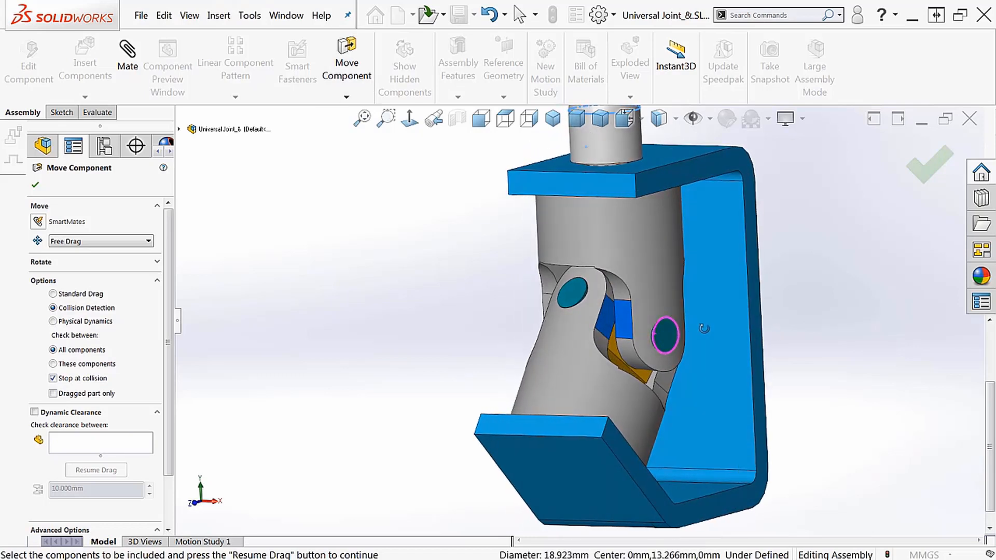
{"action": "left_click_drag", "start_coordinate": [664, 333], "coordinate": [718, 334]}
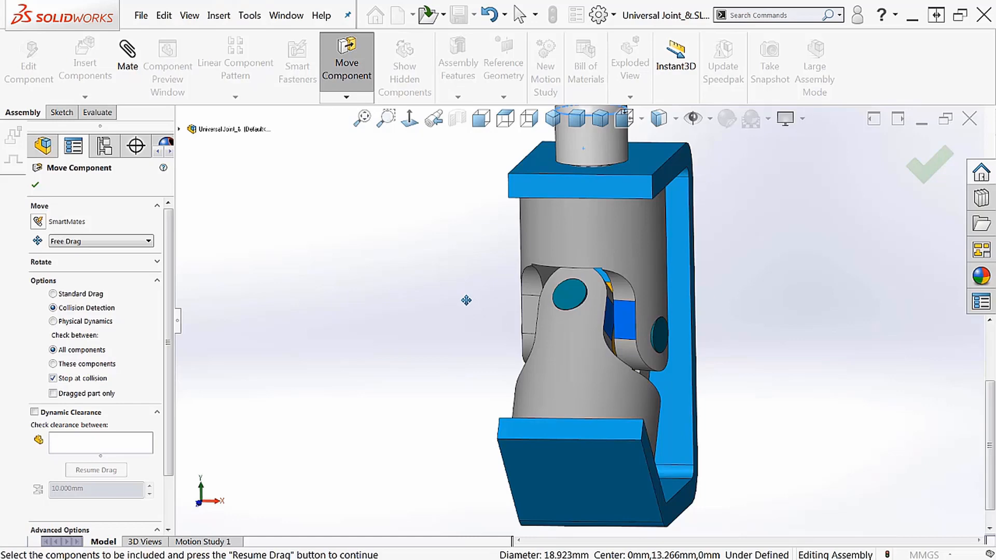
{"action": "mouse_move", "coordinate": [453, 295]}
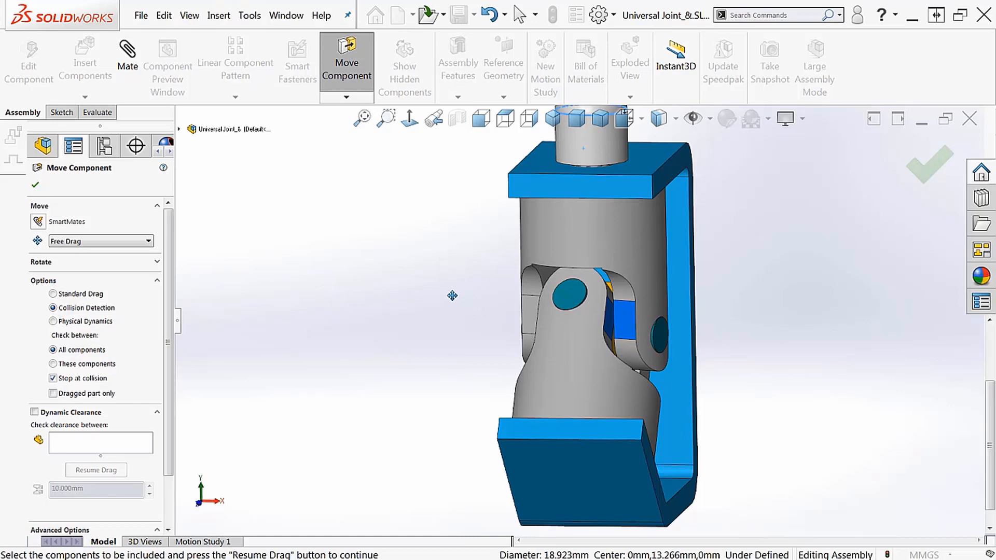
Step: Fillet the cut-out edges of Yoke_male and Yoke_female via Edit Component, then return to the assembly
{"action": "left_click", "coordinate": [36, 185]}
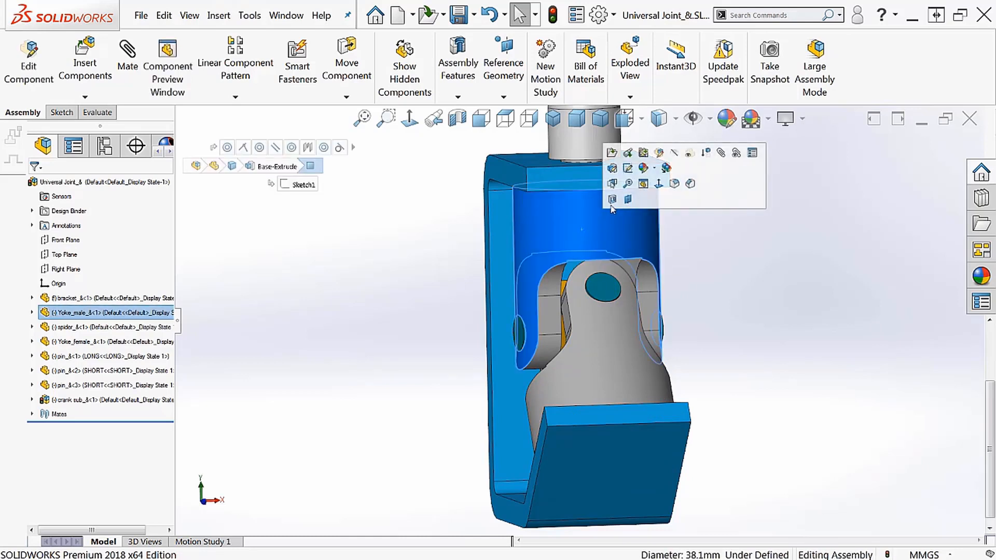
{"action": "mouse_move", "coordinate": [659, 152]}
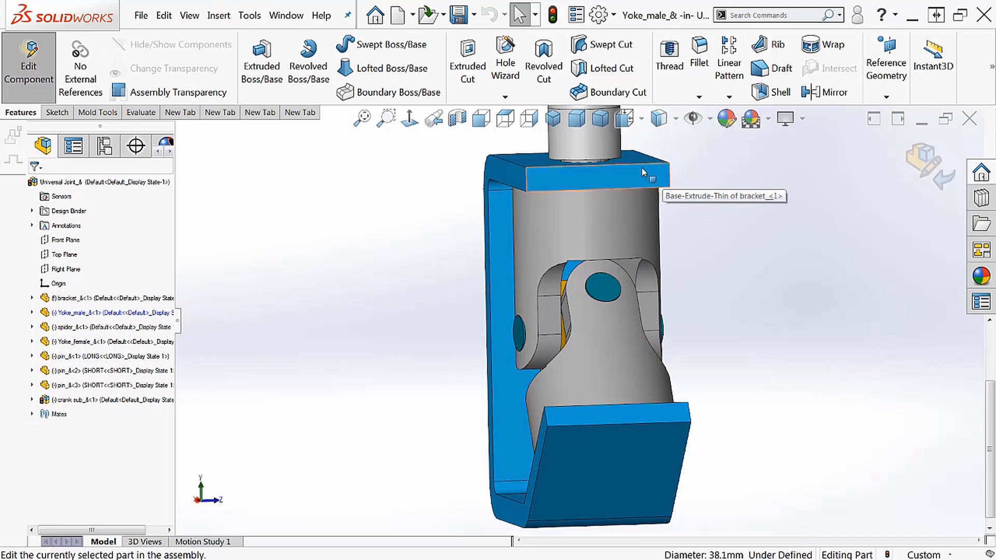
{"action": "left_click", "coordinate": [698, 57]}
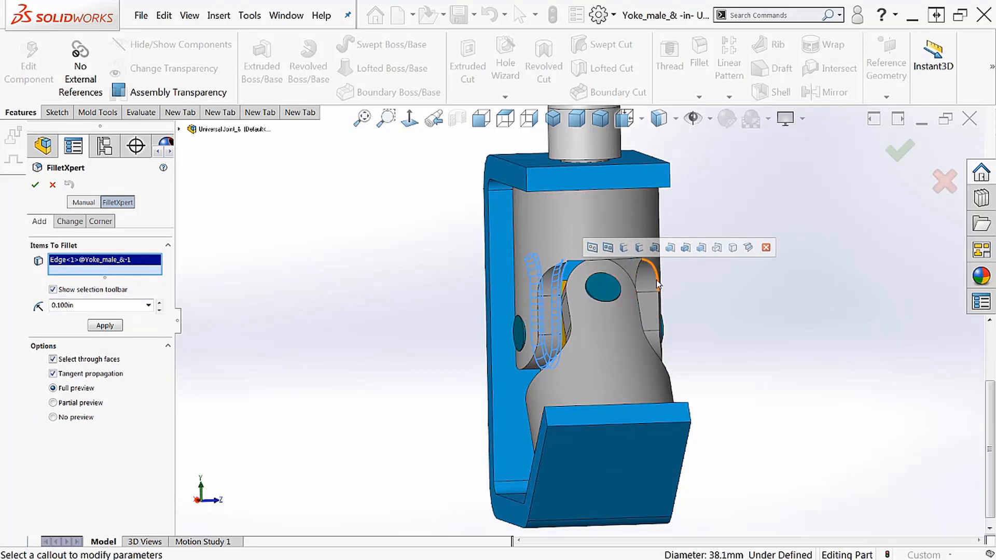
{"action": "left_click", "coordinate": [634, 269]}
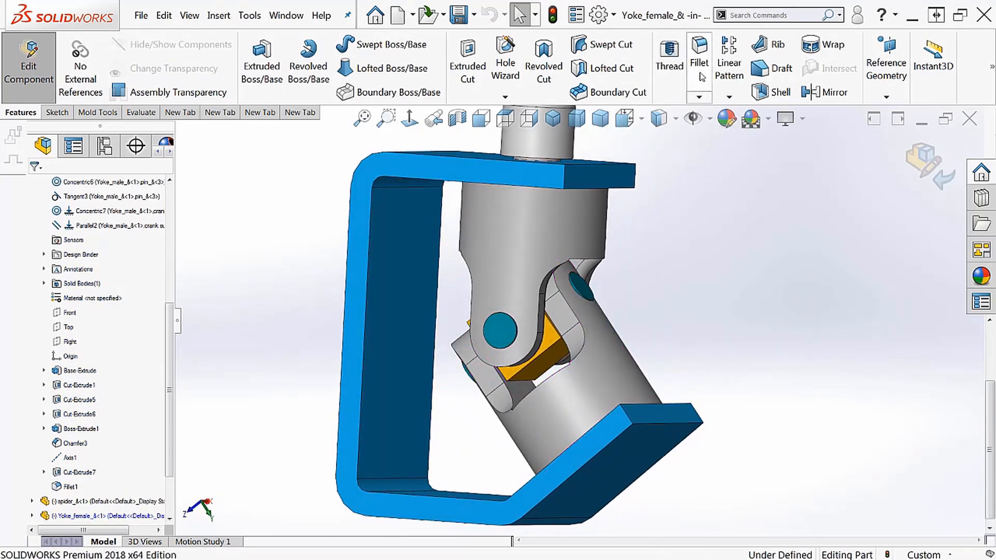
{"action": "left_click", "coordinate": [698, 60]}
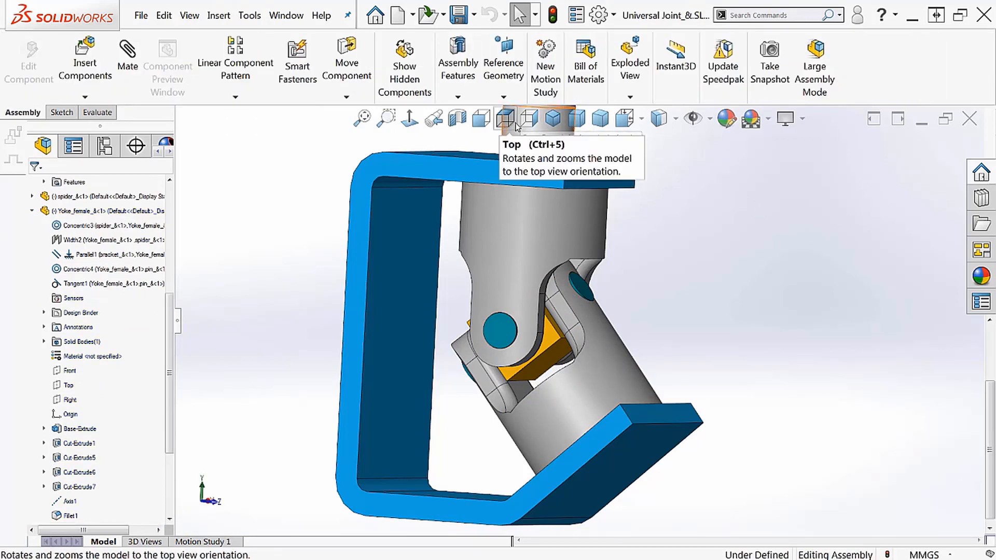
Step: View the assembly from the front and restart Move Component with Collision Detection
{"action": "left_click", "coordinate": [480, 118]}
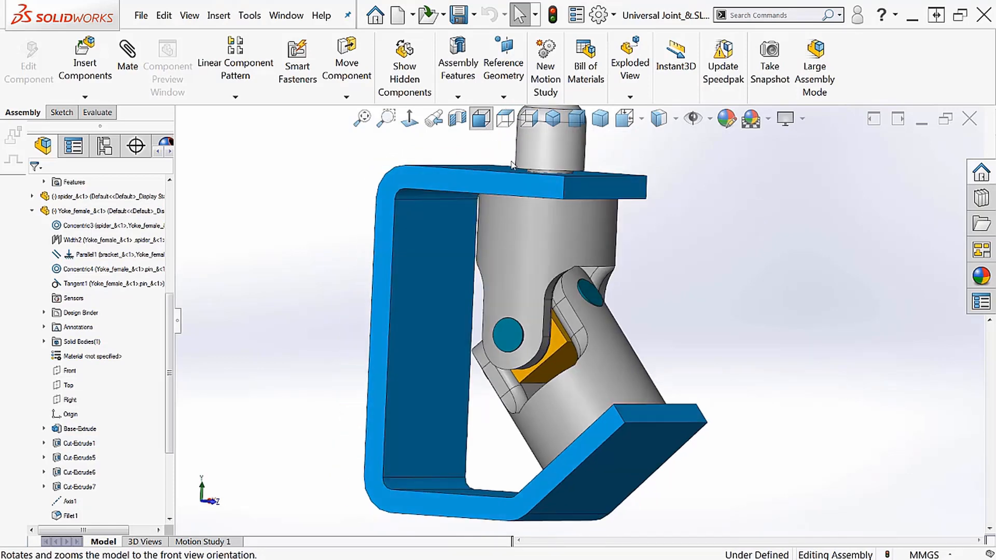
{"action": "left_click", "coordinate": [480, 118]}
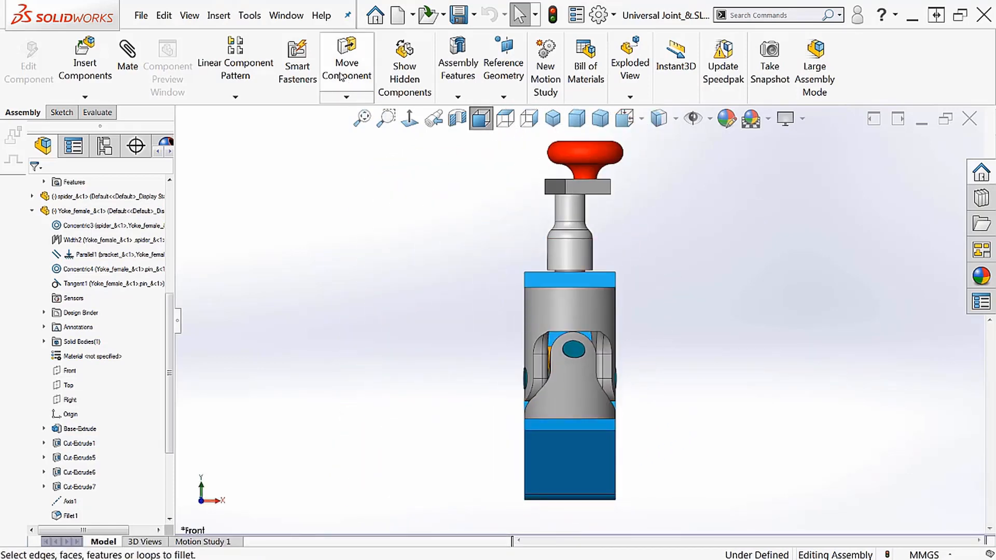
{"action": "left_click", "coordinate": [346, 60]}
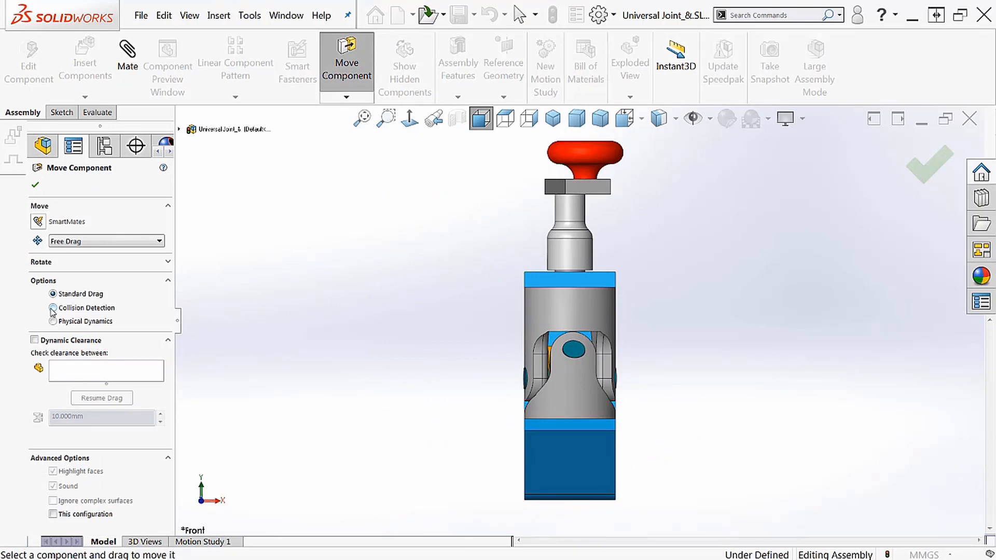
{"action": "left_click", "coordinate": [52, 308]}
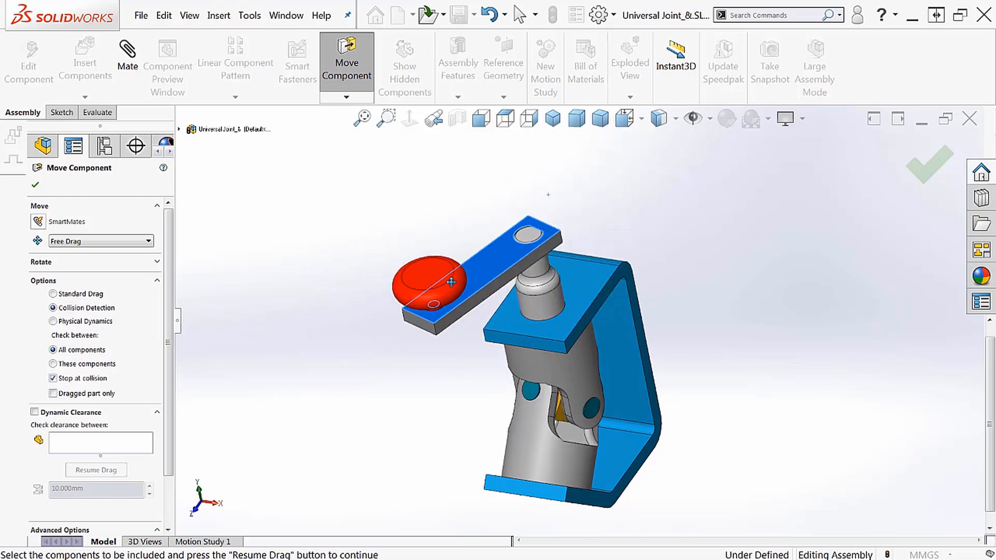
Step: Swing the crank handle around, letting collisions stop the joint, ending near straight
{"action": "left_click_drag", "start_coordinate": [435, 282], "coordinate": [577, 127]}
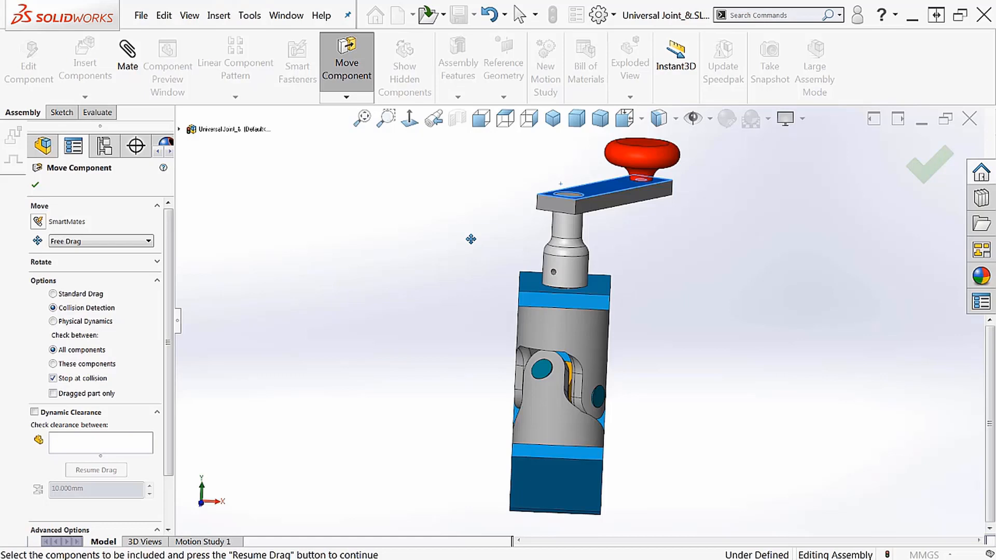
{"action": "mouse_move", "coordinate": [824, 229]}
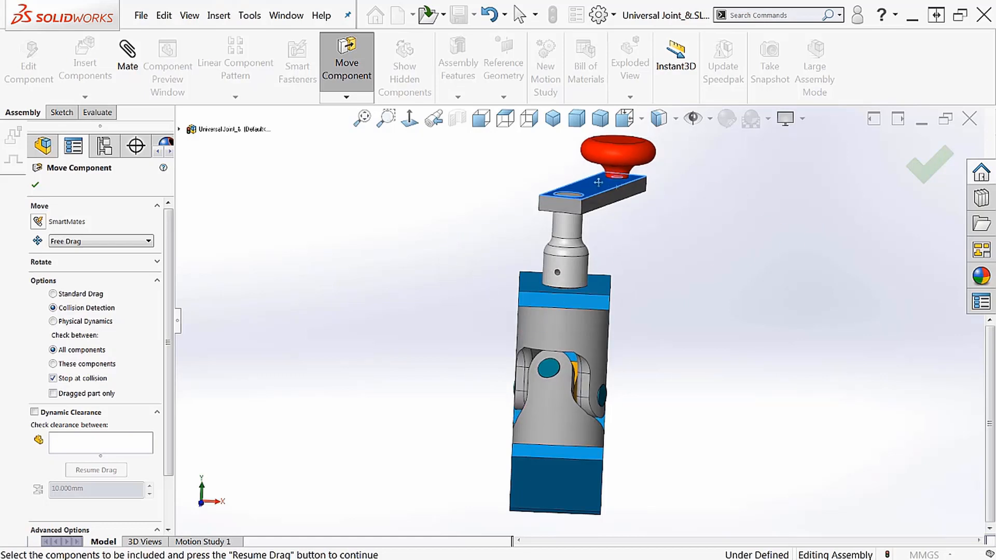
{"action": "left_click_drag", "start_coordinate": [597, 182], "coordinate": [615, 204]}
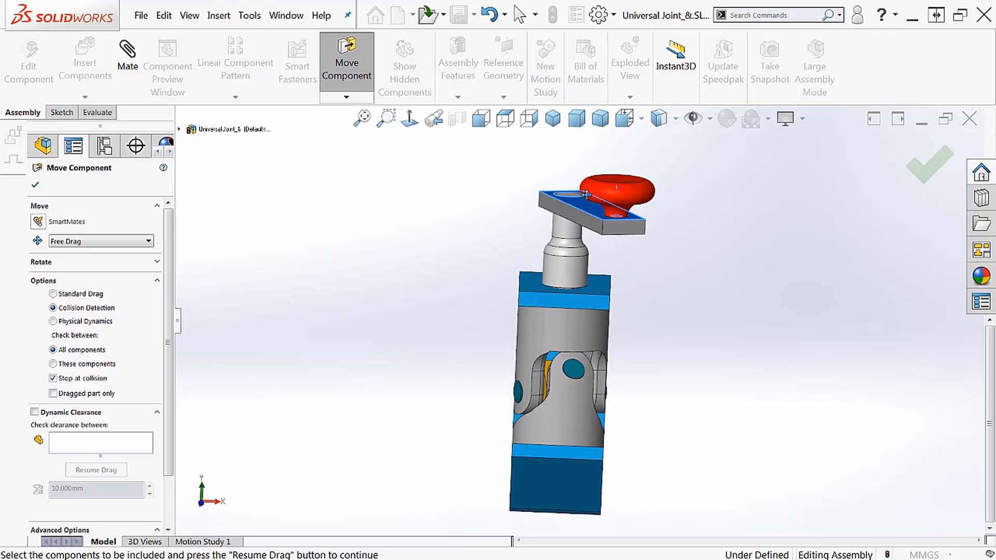
{"action": "left_click_drag", "start_coordinate": [585, 195], "coordinate": [572, 198]}
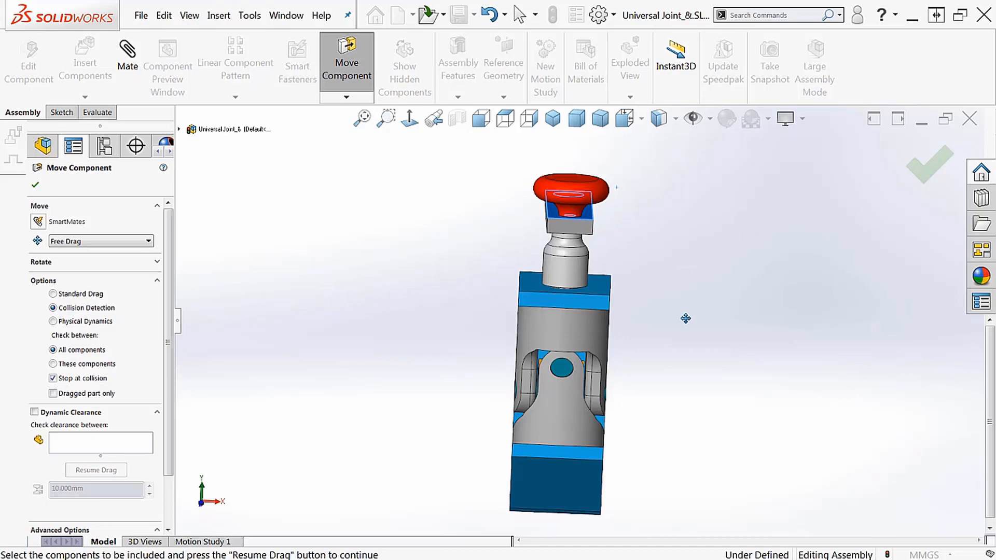
{"action": "mouse_move", "coordinate": [561, 416]}
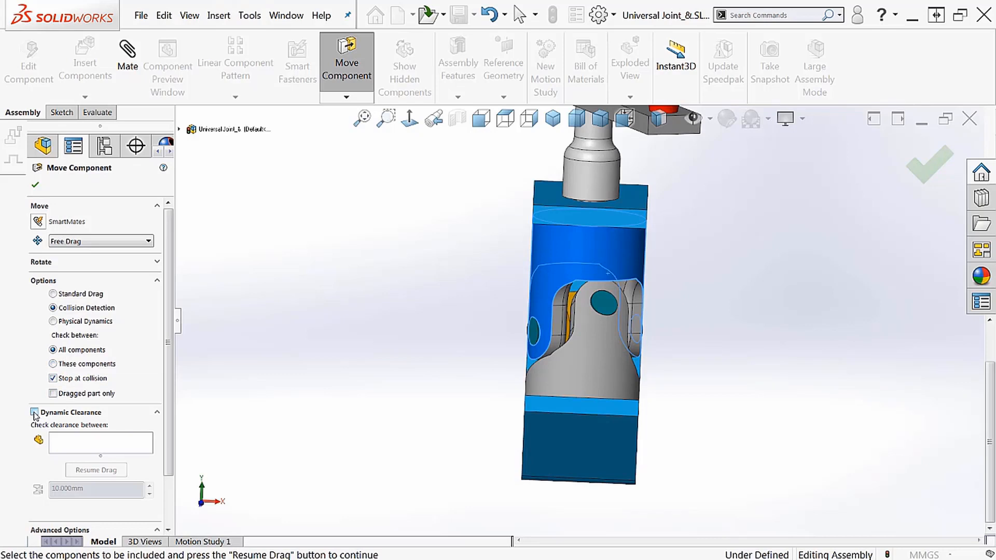
Step: Enable Dynamic Clearance between Yoke_female_&-1 and Yoke_male_&-1
{"action": "left_click", "coordinate": [34, 413]}
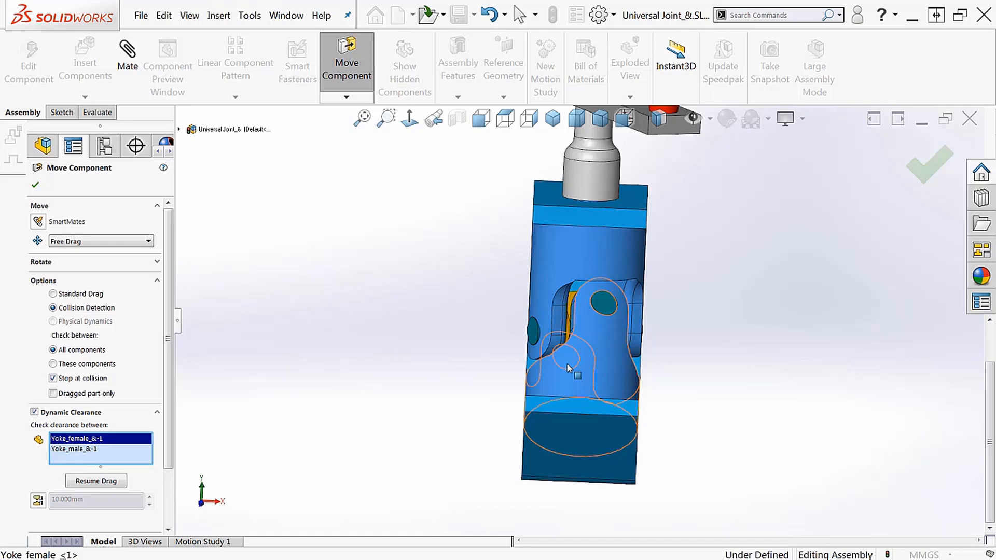
{"action": "mouse_move", "coordinate": [547, 363]}
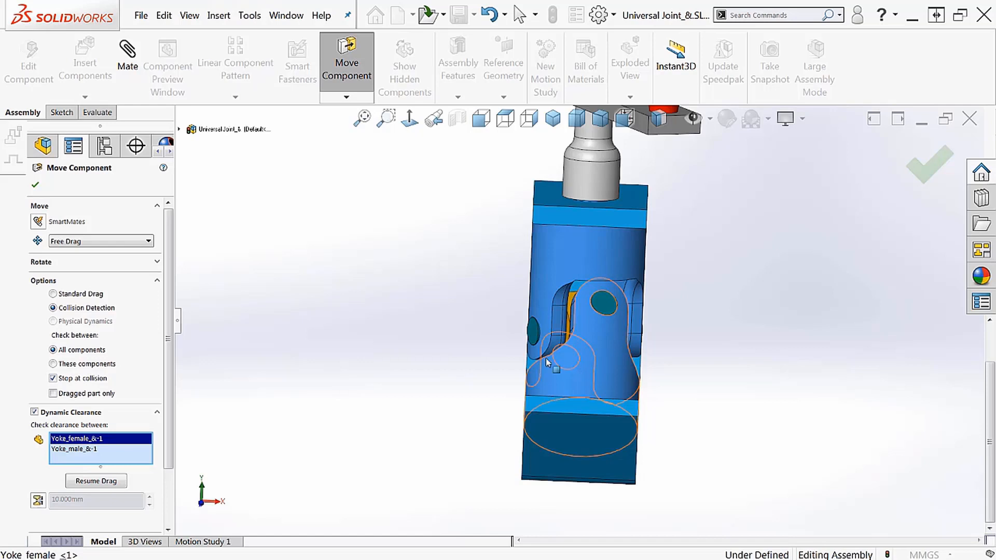
{"action": "left_click_drag", "start_coordinate": [545, 362], "coordinate": [497, 348]}
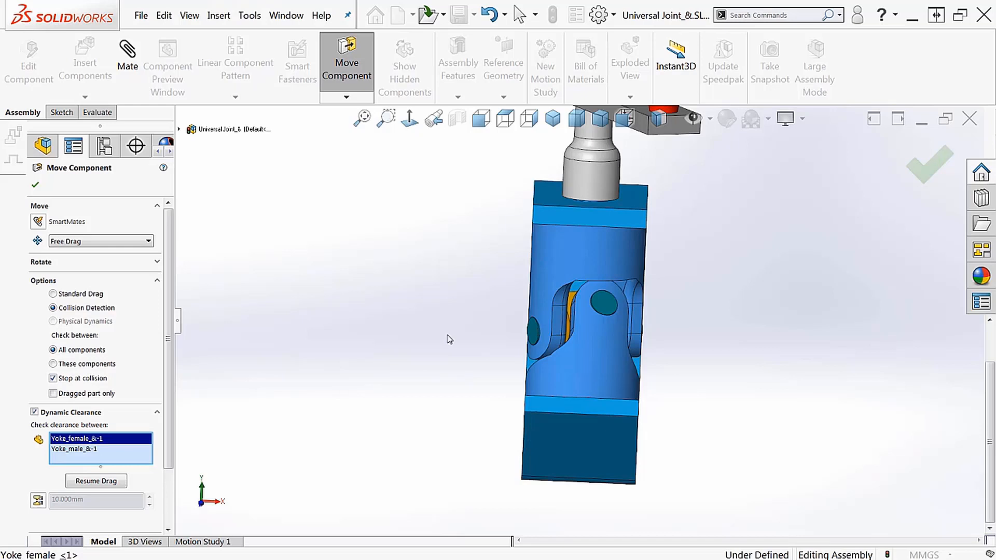
{"action": "mouse_move", "coordinate": [430, 337]}
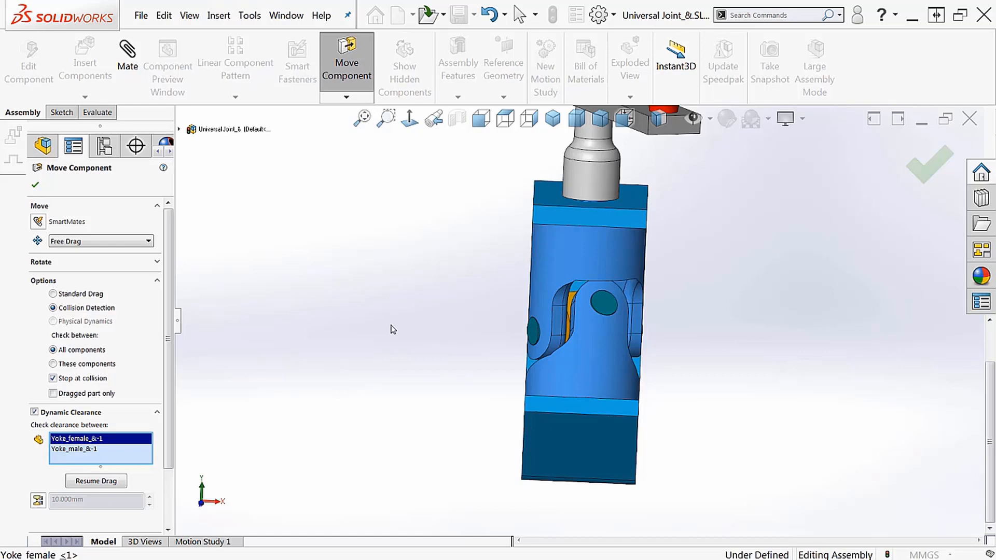
{"action": "mouse_move", "coordinate": [378, 326]}
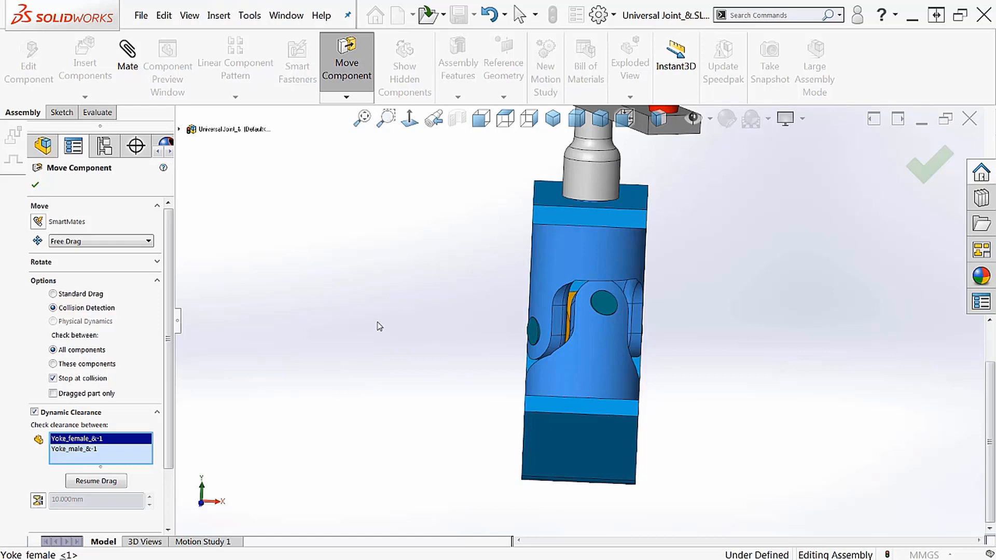
{"action": "mouse_move", "coordinate": [358, 324]}
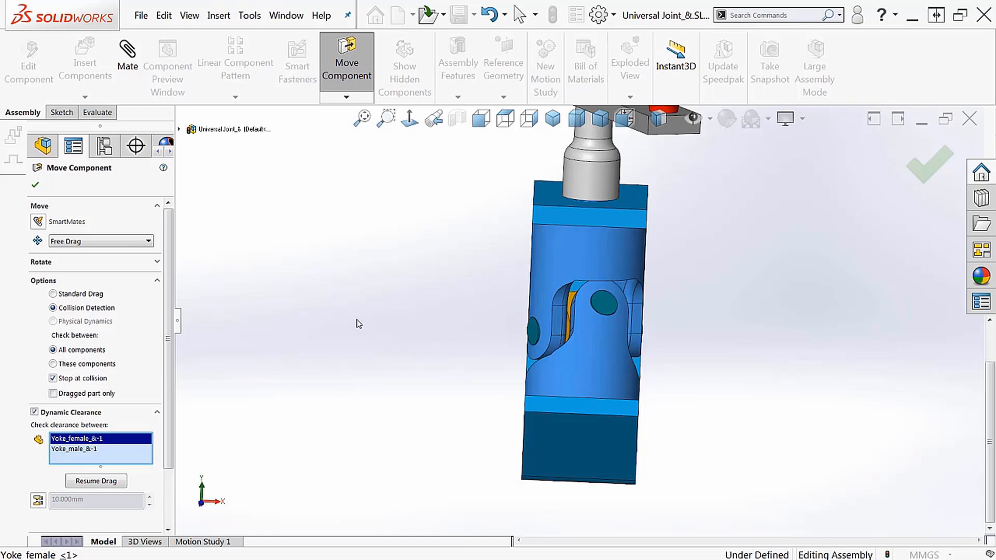
{"action": "mouse_move", "coordinate": [343, 321]}
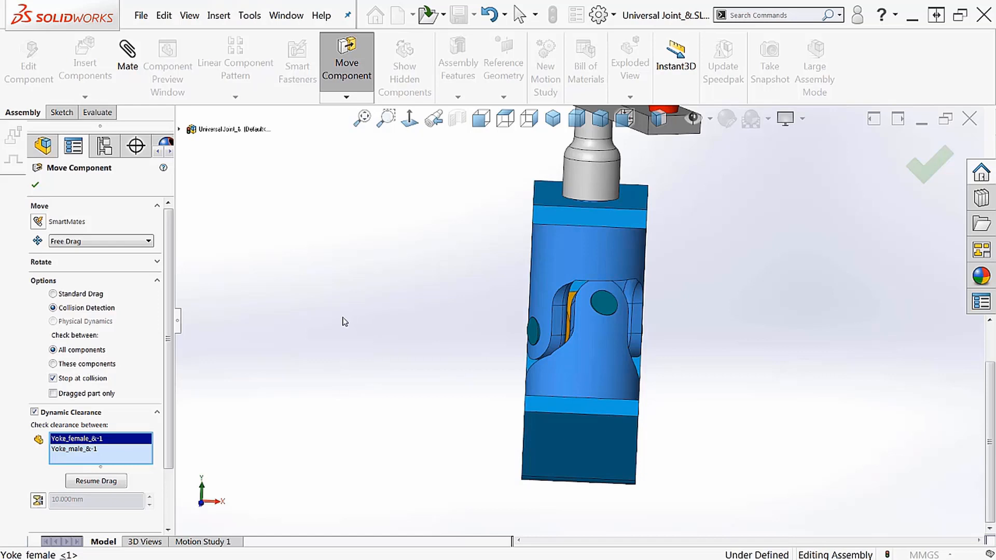
{"action": "mouse_move", "coordinate": [326, 322]}
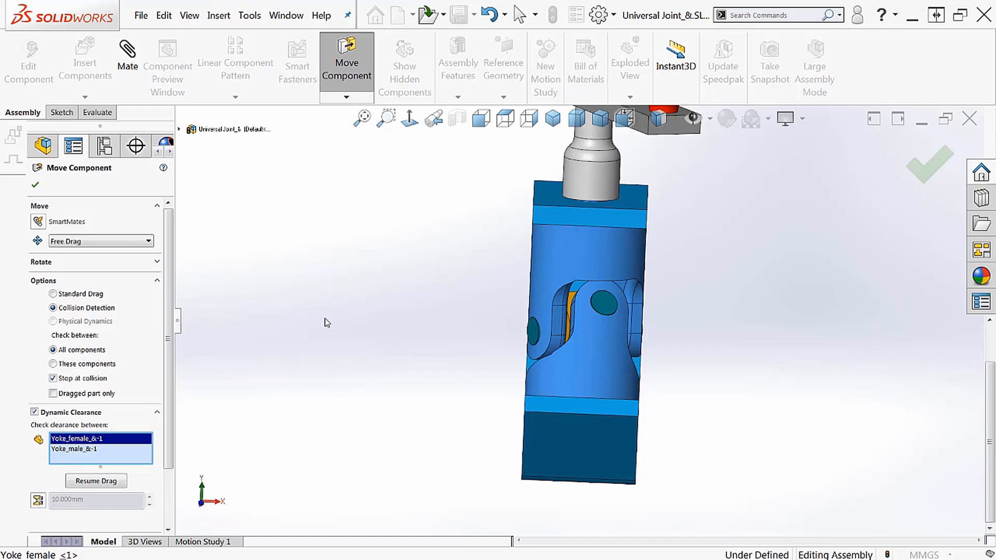
{"action": "mouse_move", "coordinate": [275, 325]}
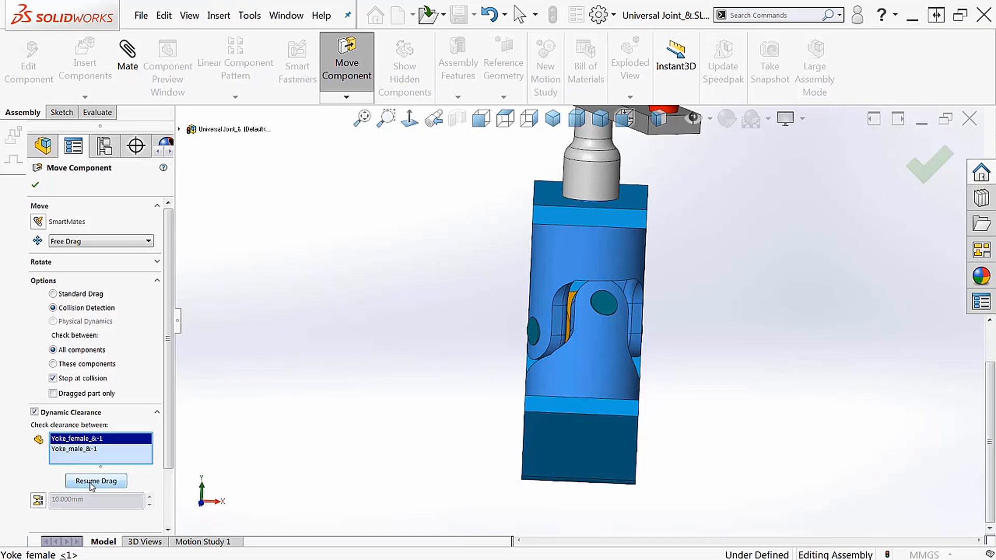
Step: Resume dragging the upper shaft and read the 0.079 mm minimum yoke clearance
{"action": "left_click", "coordinate": [96, 481]}
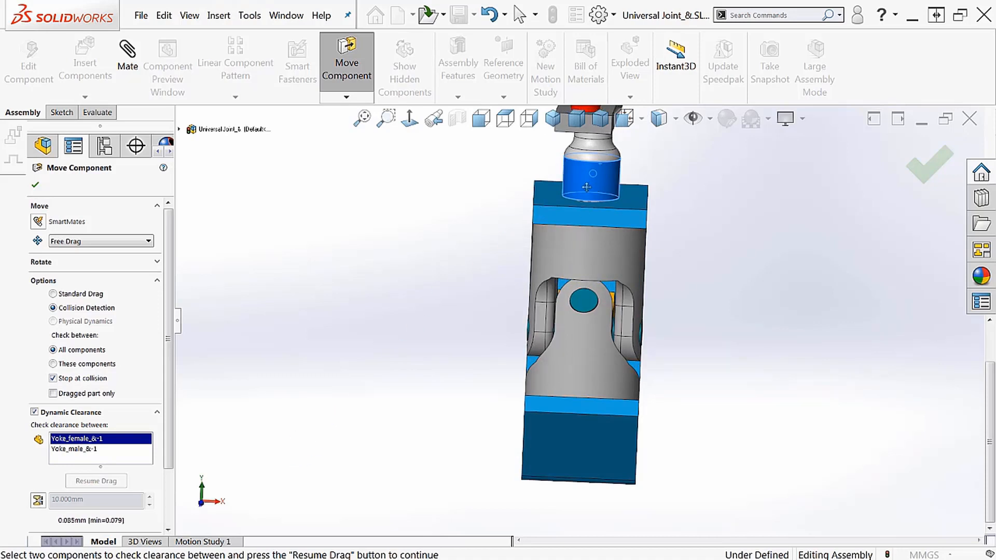
{"action": "left_click_drag", "start_coordinate": [588, 187], "coordinate": [586, 198]}
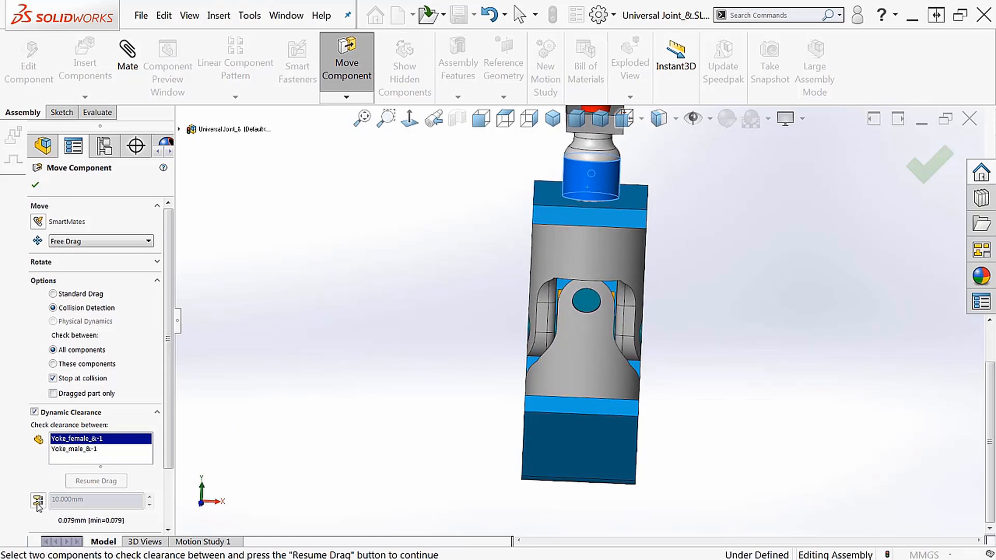
{"action": "mouse_move", "coordinate": [37, 500]}
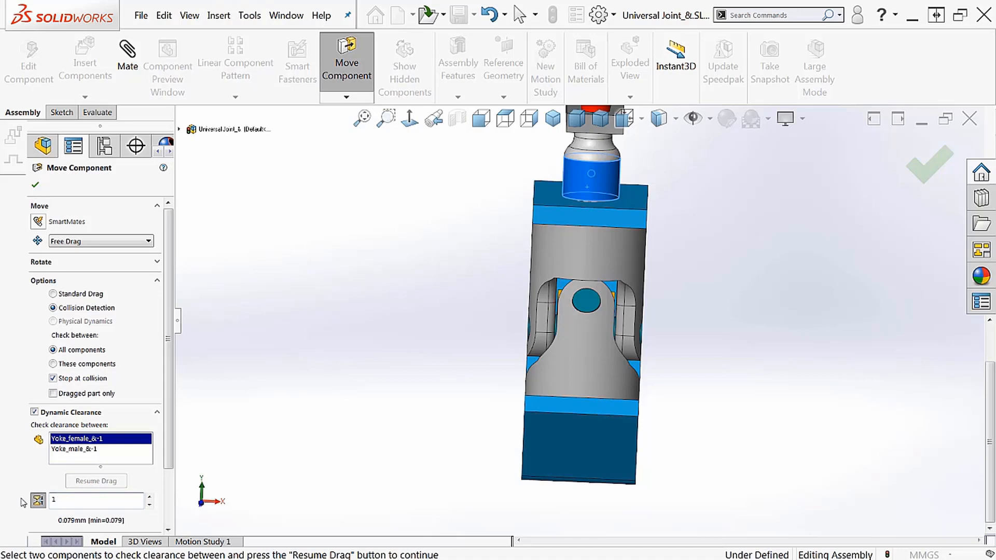
{"action": "mouse_move", "coordinate": [125, 478]}
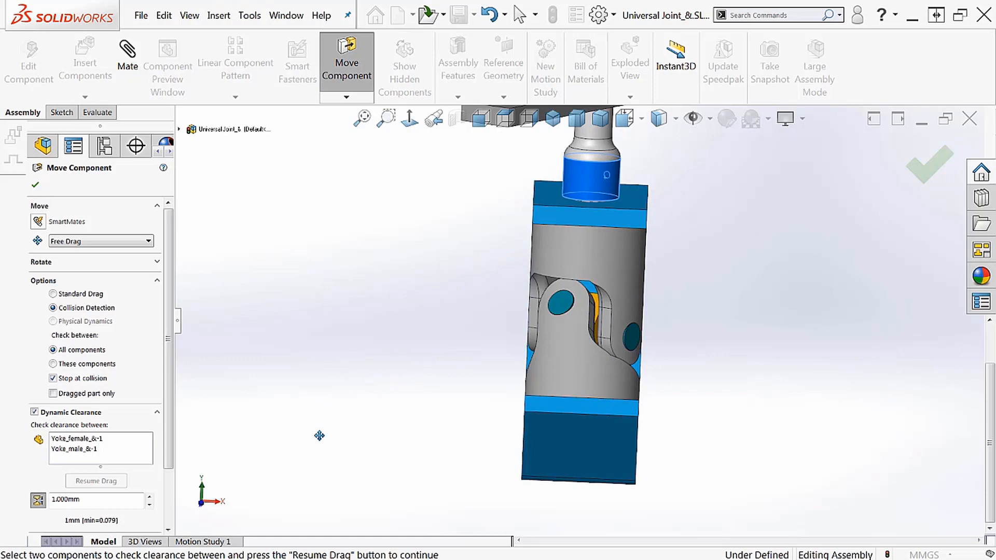
{"action": "mouse_move", "coordinate": [425, 317]}
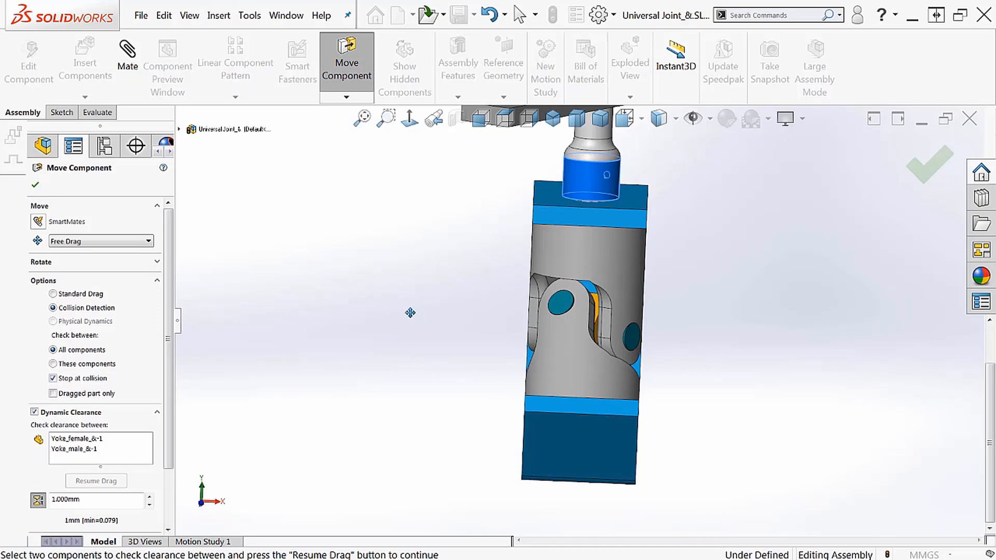
{"action": "mouse_move", "coordinate": [407, 311]}
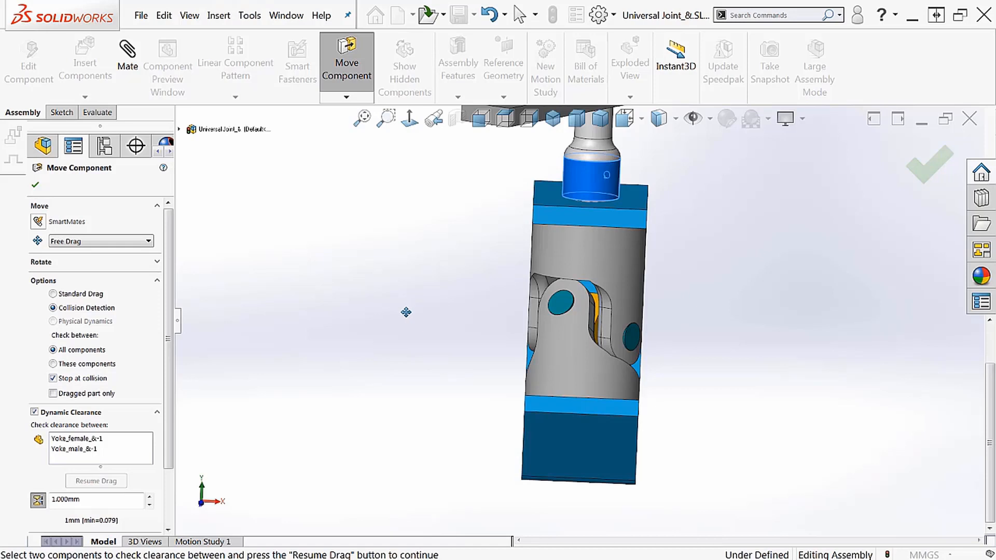
{"action": "mouse_move", "coordinate": [402, 330]}
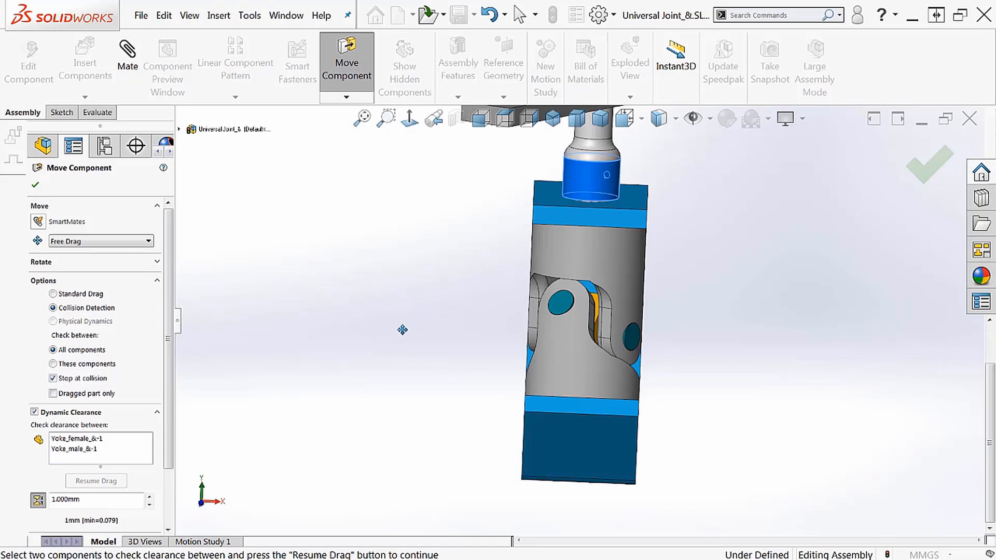